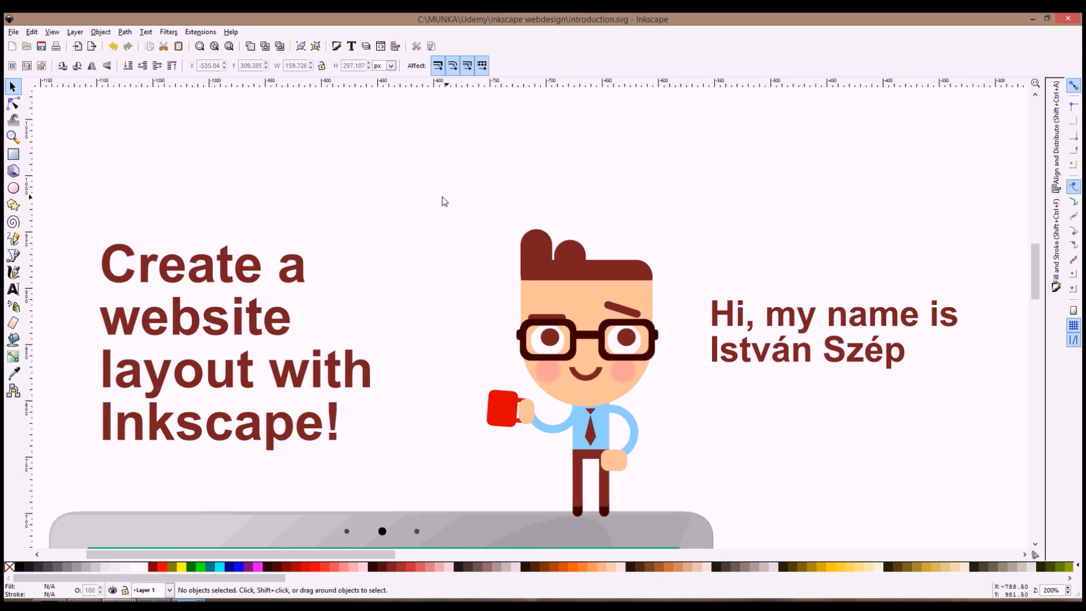
scroll("down", 3)
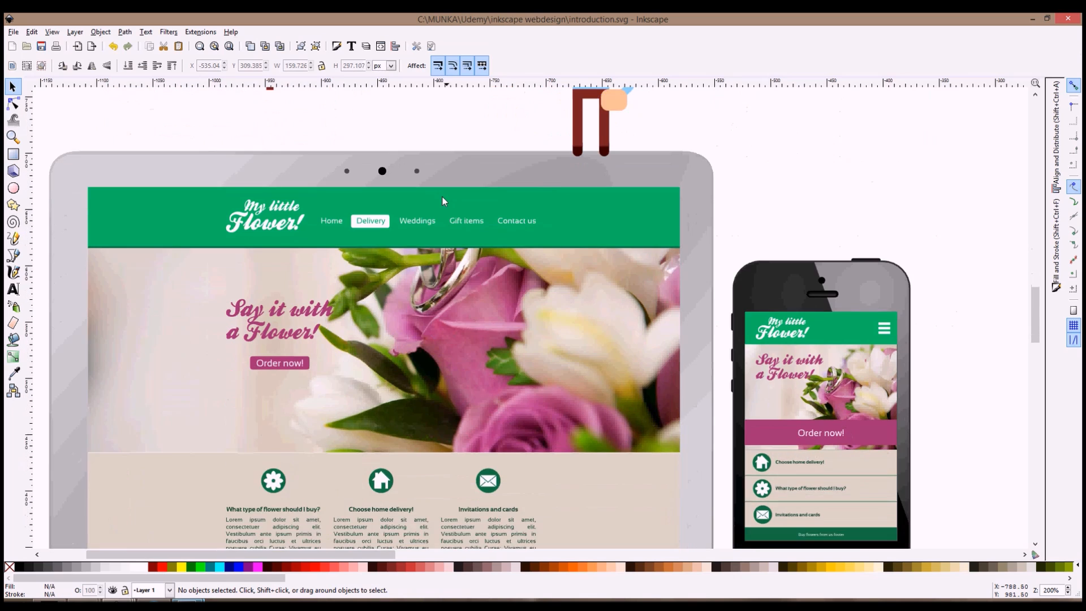
scroll("down", 3)
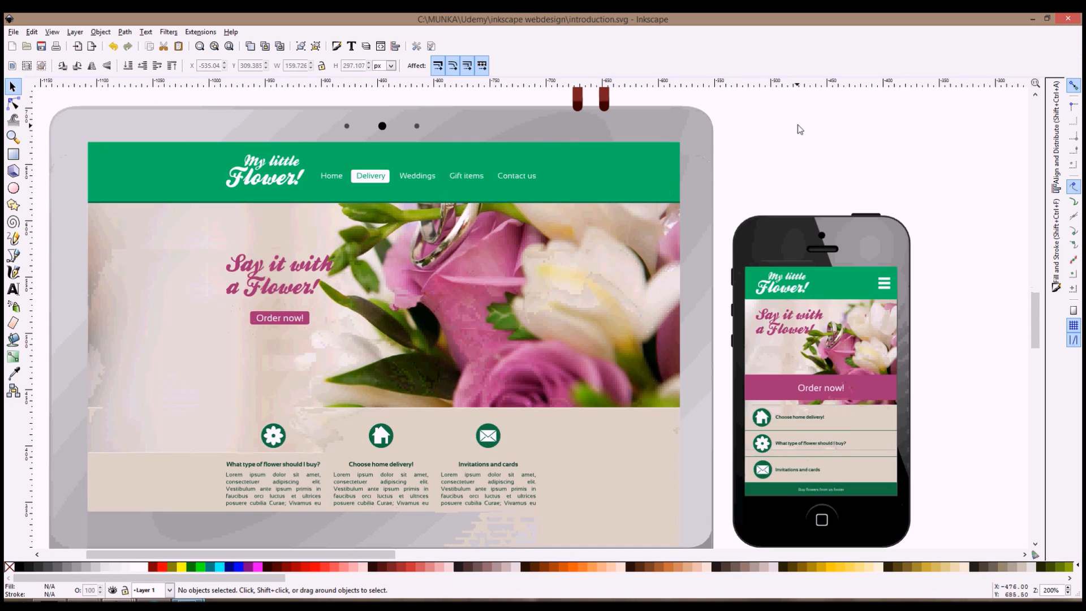